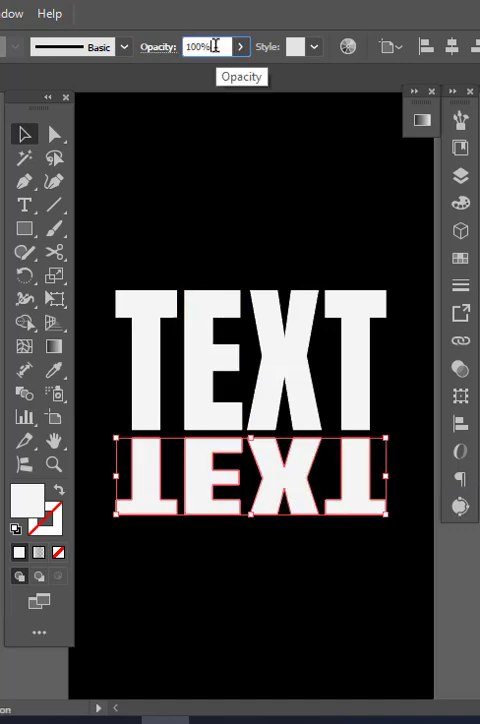
# Step: Enter opacity values 74 and 41 for the reflected copy before removing it
pyautogui.write('74%')
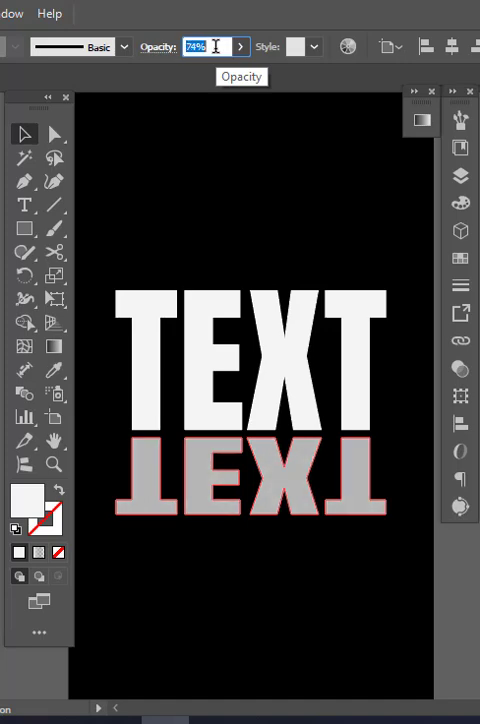
pyautogui.write('41')
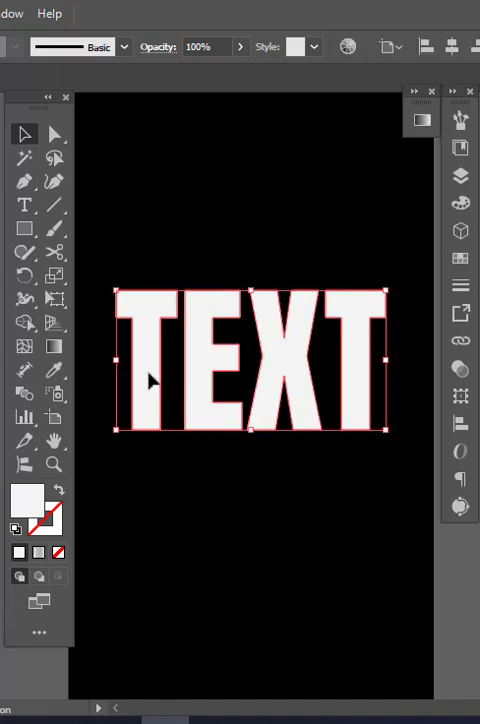
# Step: Reflect the TEXT lettering across the horizontal axis as a copy
pyautogui.rightClick(150, 380)
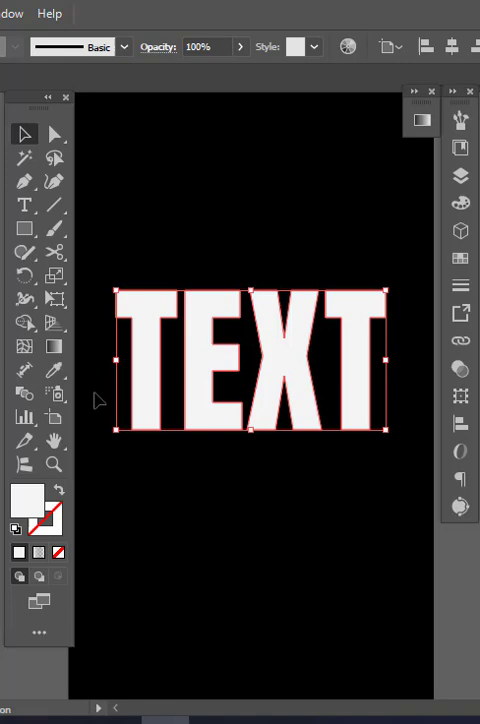
pyautogui.rightClick(250, 360)
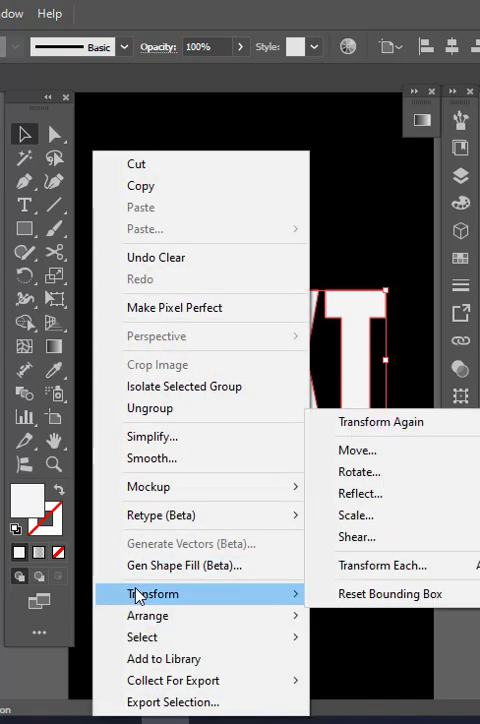
pyautogui.click(360, 493)
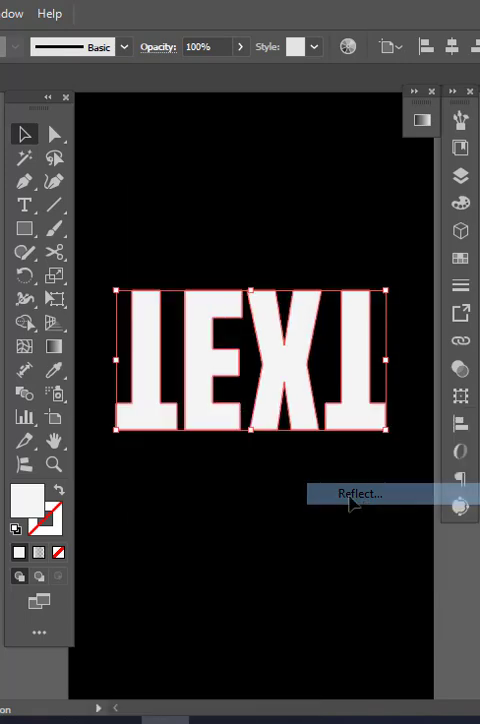
pyautogui.click(359, 494)
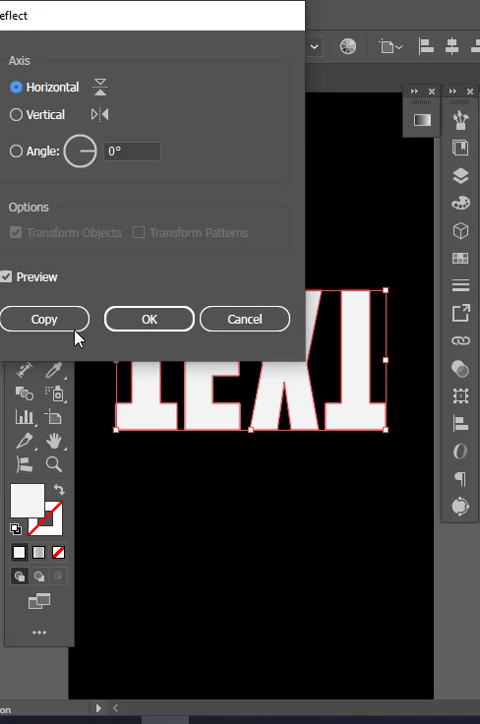
pyautogui.click(44, 318)
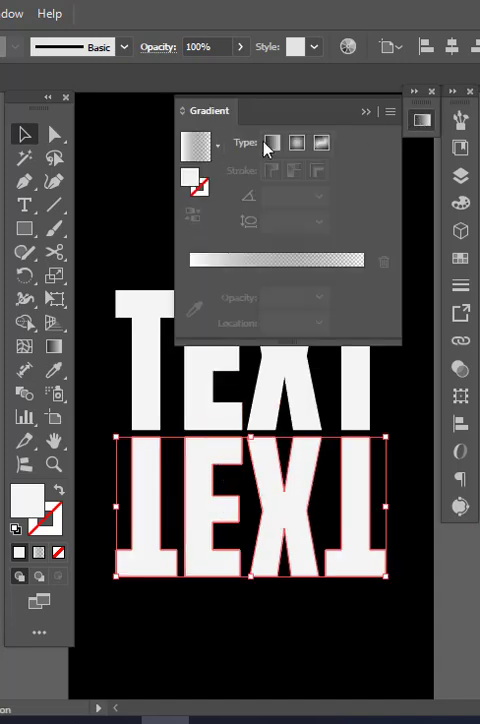
# Step: Fill the flipped copy with a linear gradient whose right stop is 0% opacity
pyautogui.click(272, 142)
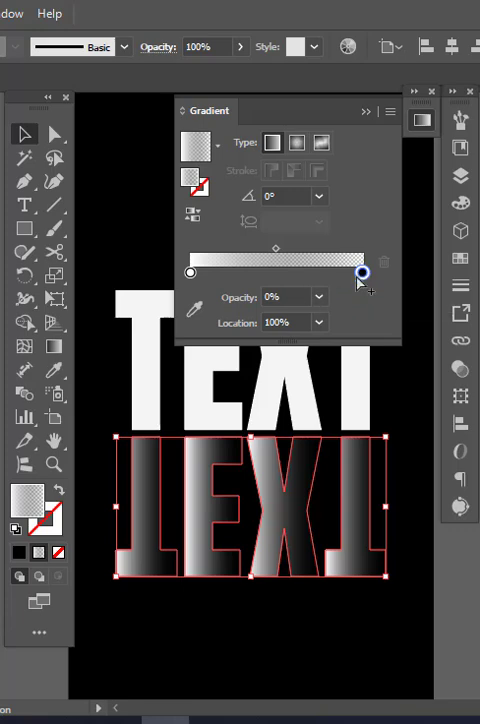
pyautogui.click(288, 297)
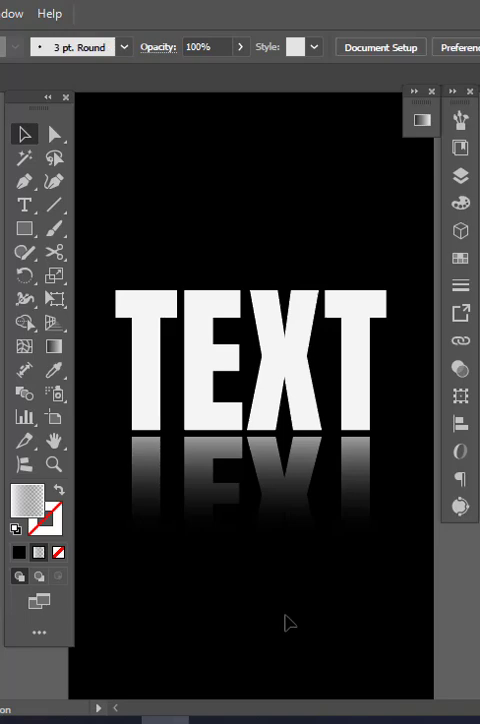
pyautogui.moveTo(95, 535)
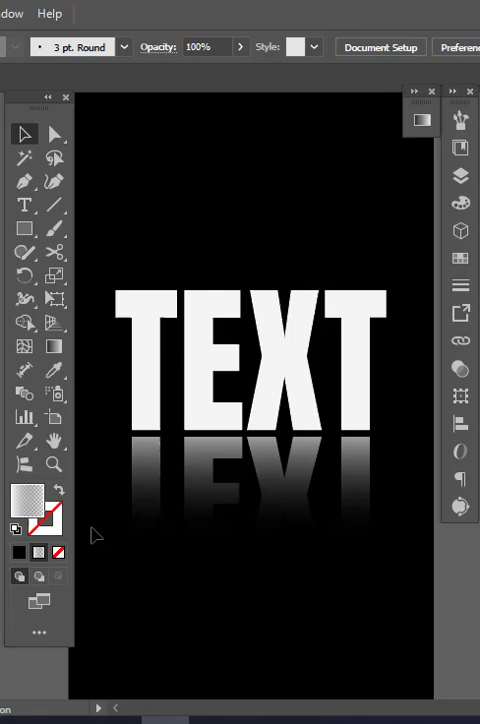
pyautogui.moveTo(100, 530)
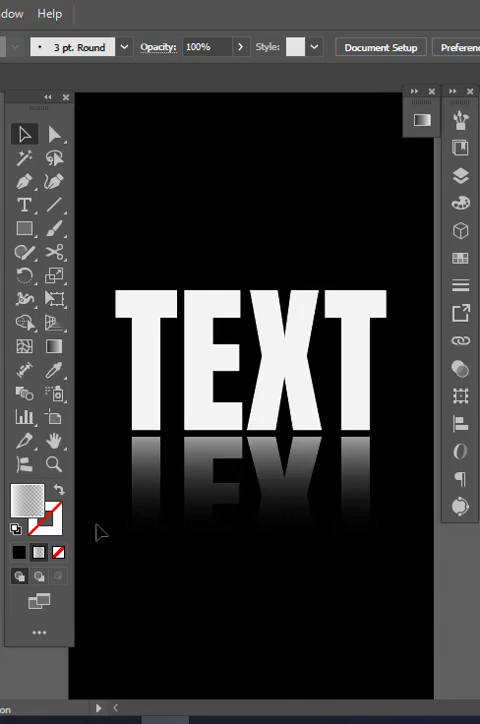